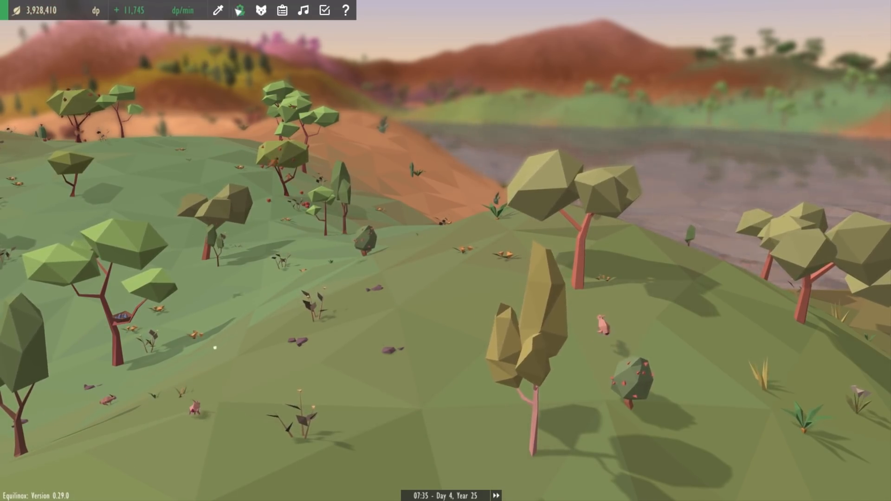
# Open the collection checklist's Animals category and browse the 28 discovered species and their counts
pyautogui.click(325, 10)
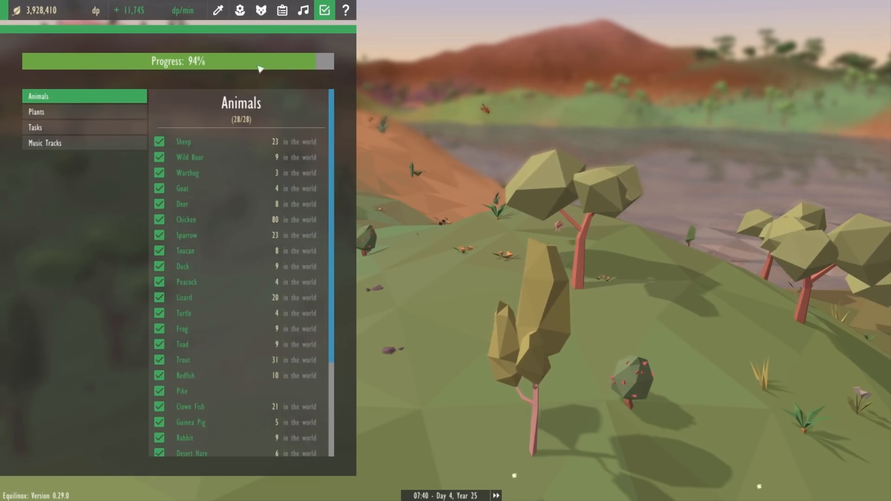
pyautogui.click(35, 127)
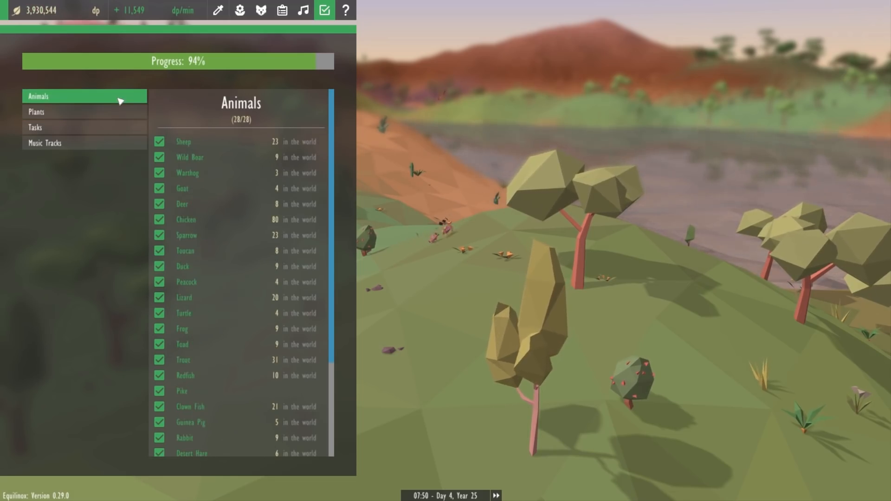
pyautogui.scroll(-3)
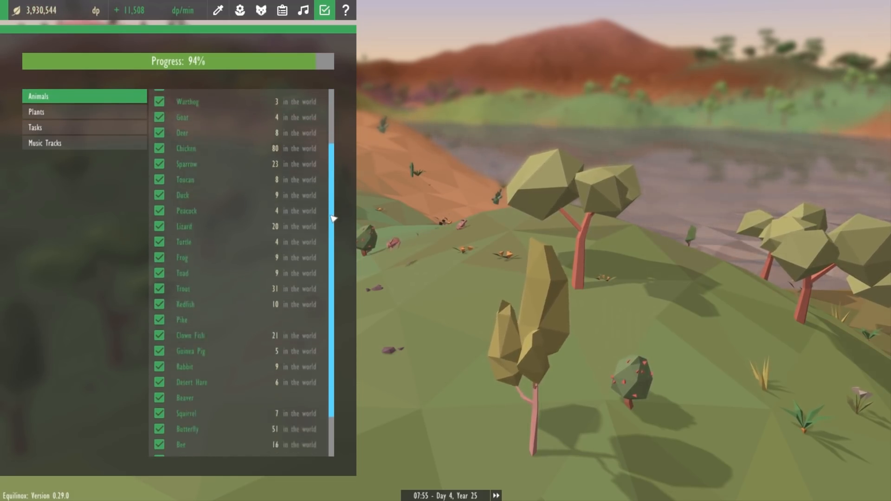
pyautogui.scroll(3)
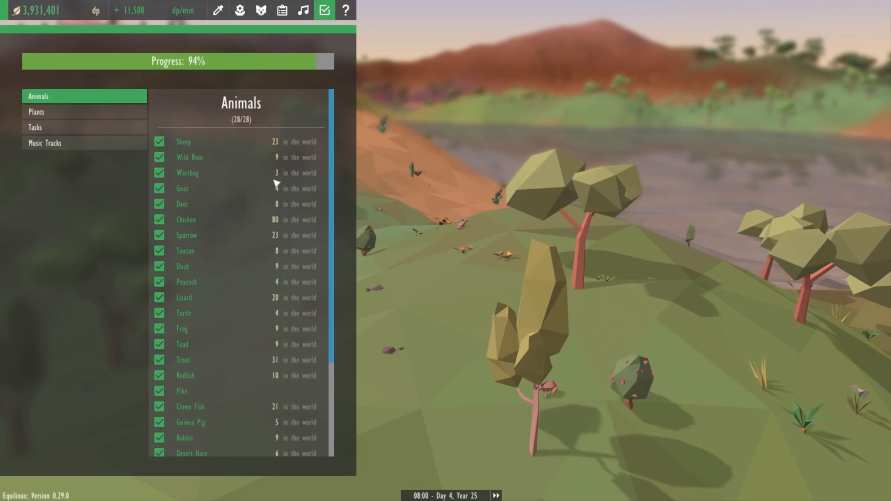